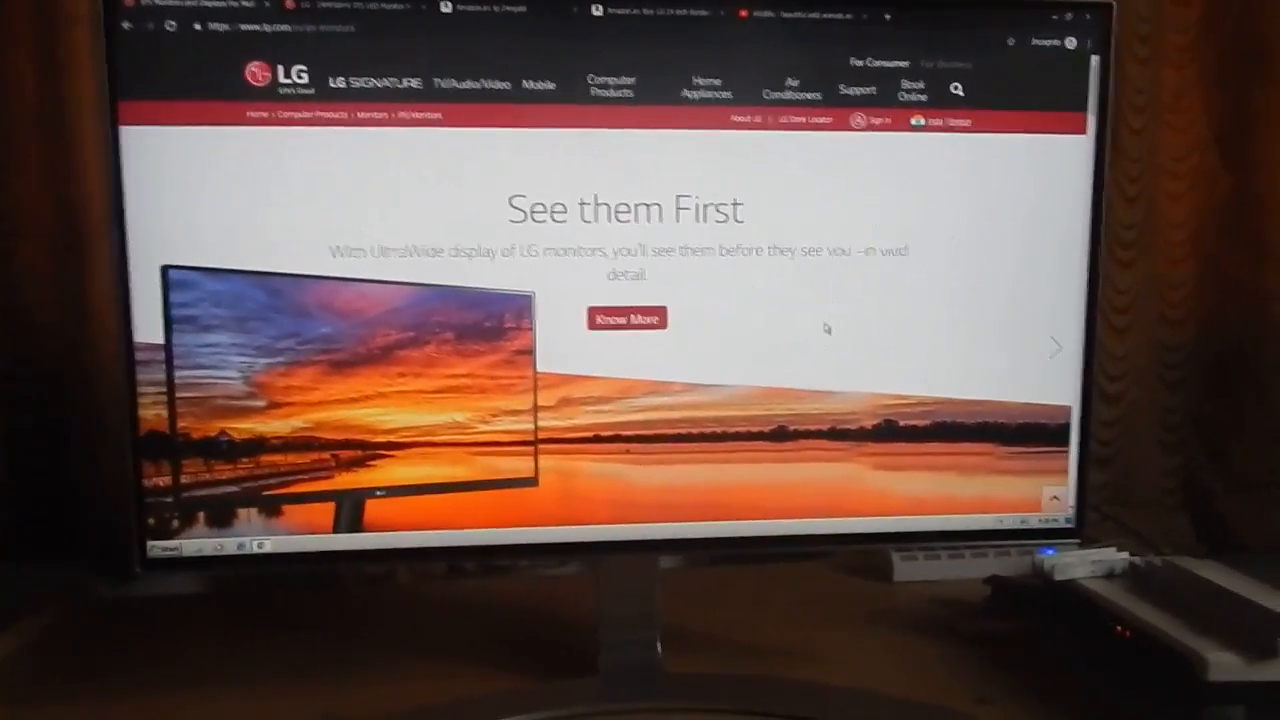
Scroll the LG IPS monitors page down to the 24MP88HV listing
scroll(down, 3)
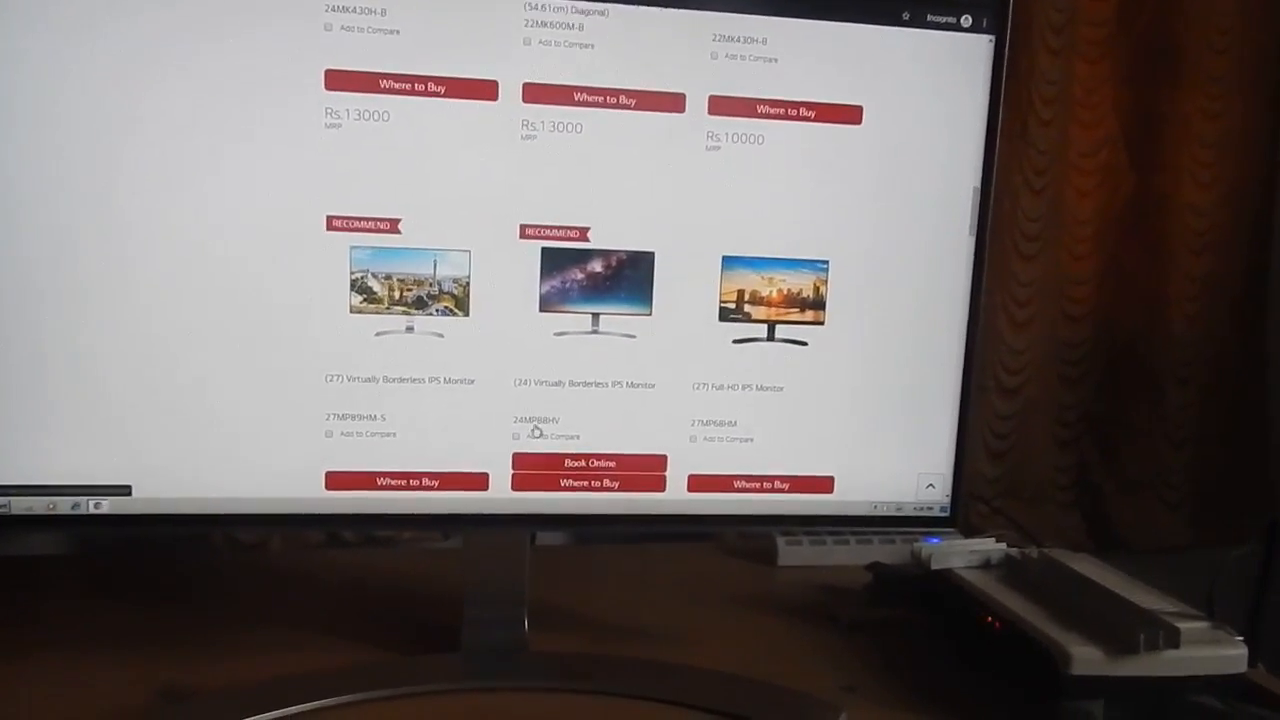
scroll(down, 3)
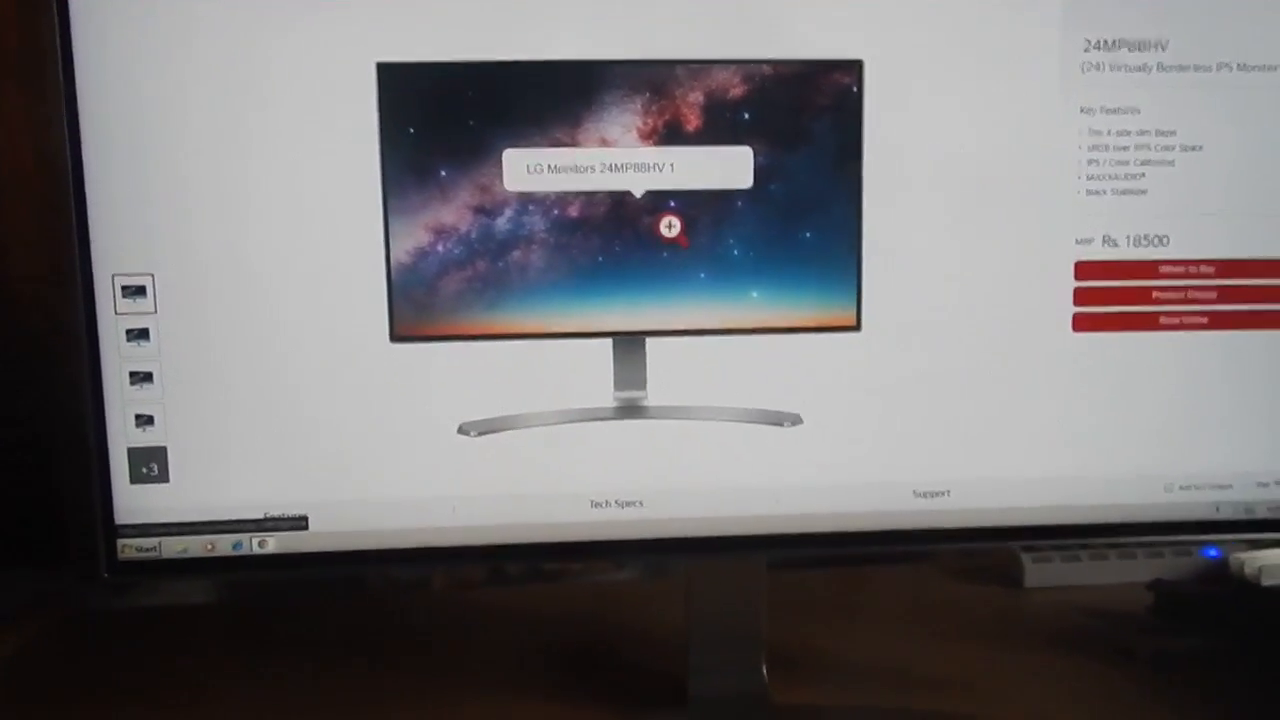
View the 24MP88HV's enlarged product photo gallery on its LG.com page
click(673, 227)
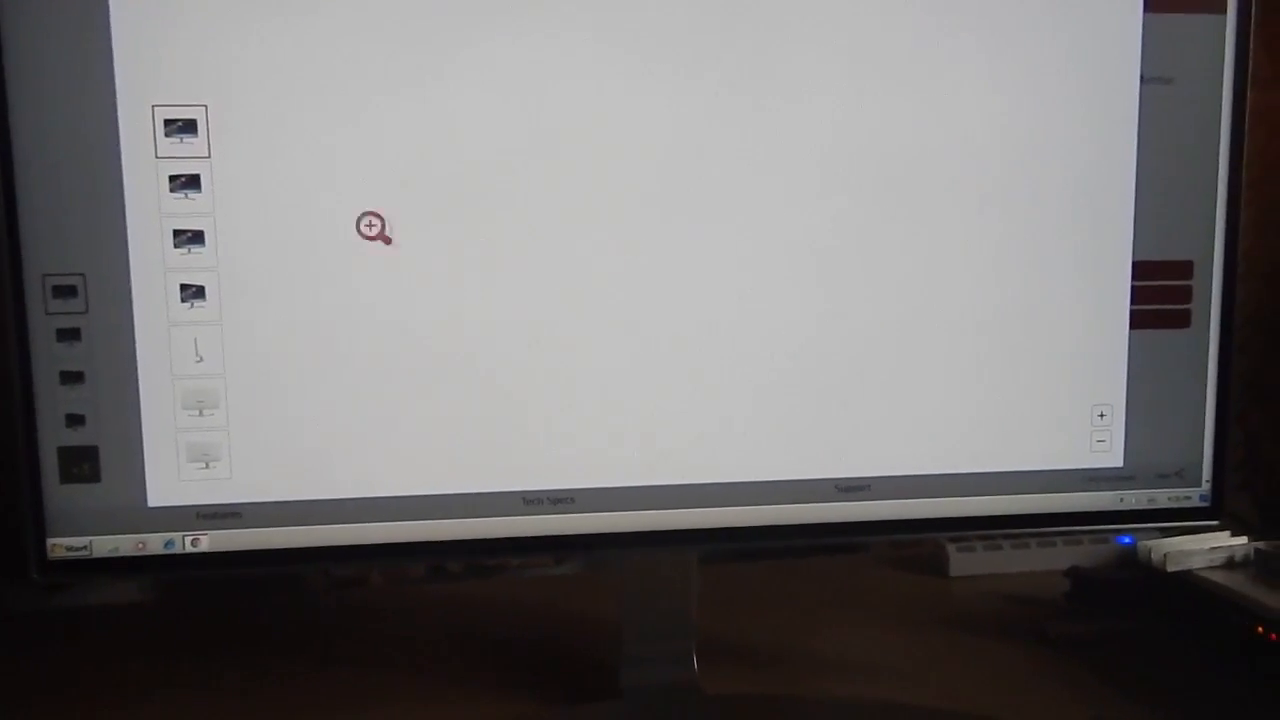
click(185, 203)
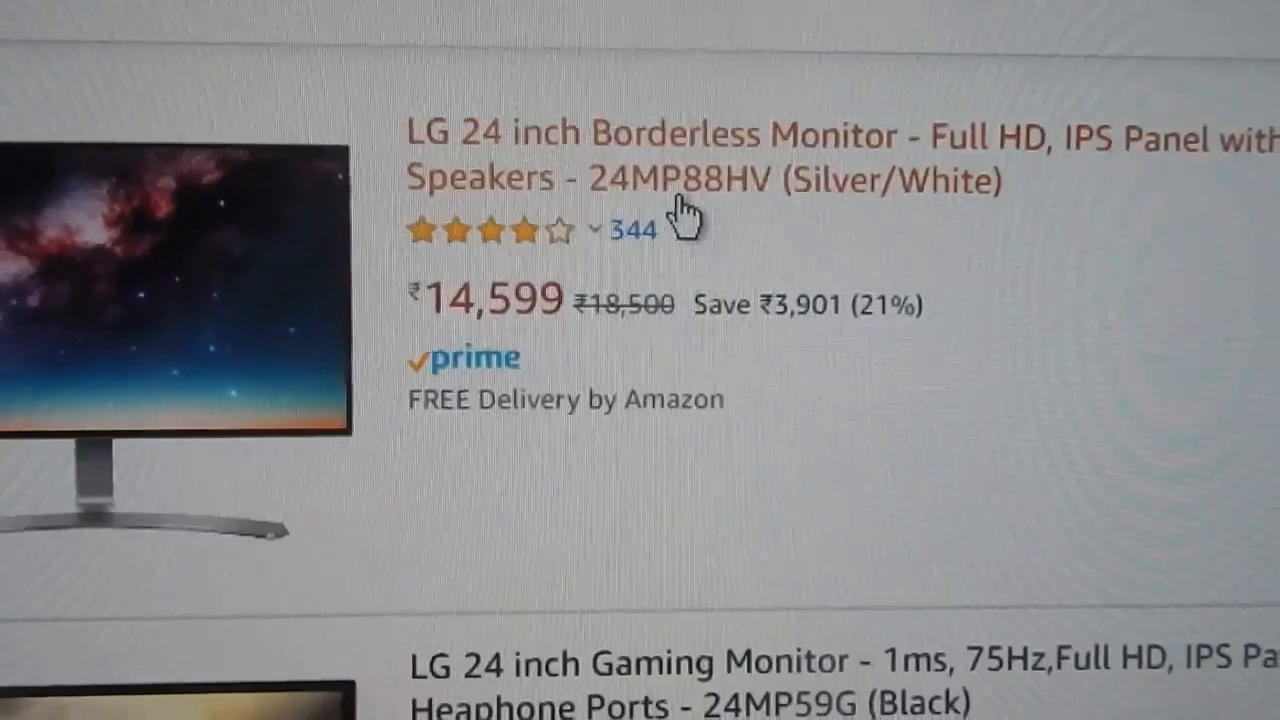
Scroll the Amazon results down to the 24MP88HV listing at ₹14,599
scroll(down, 3)
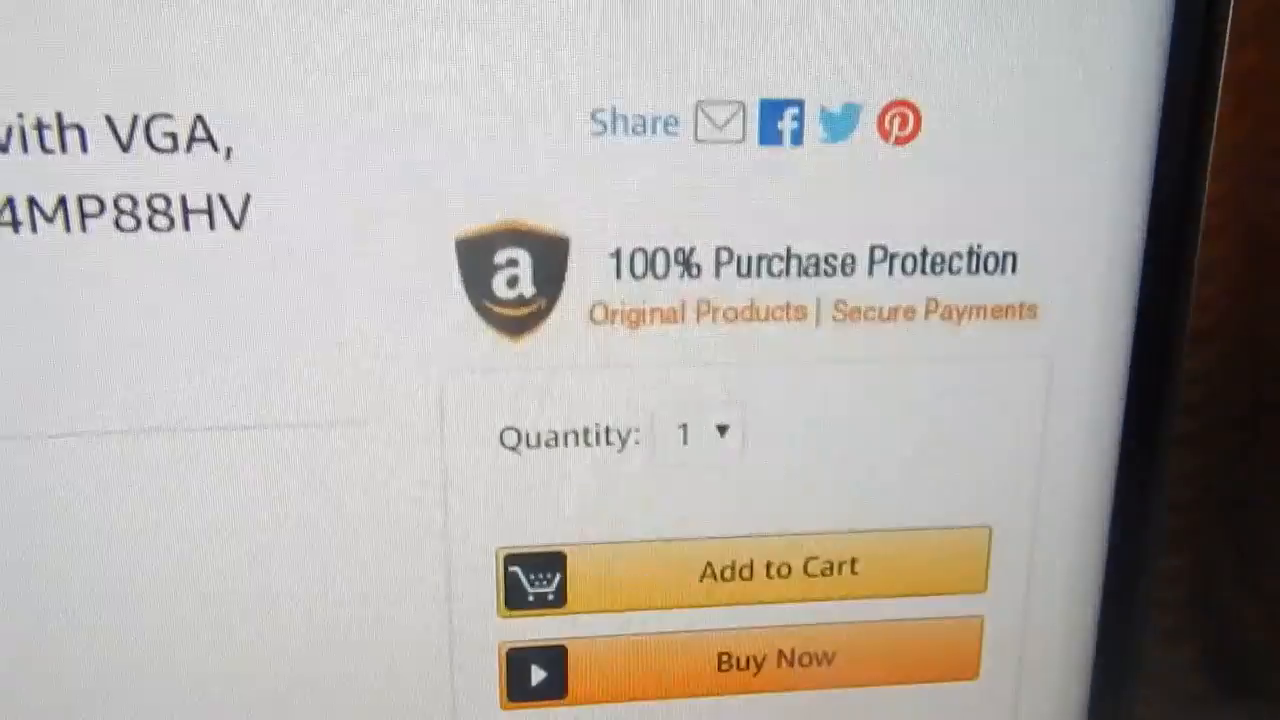
Scroll the 24MP88HV product page up to its Add to Cart / Buy Now box
scroll(up, 3)
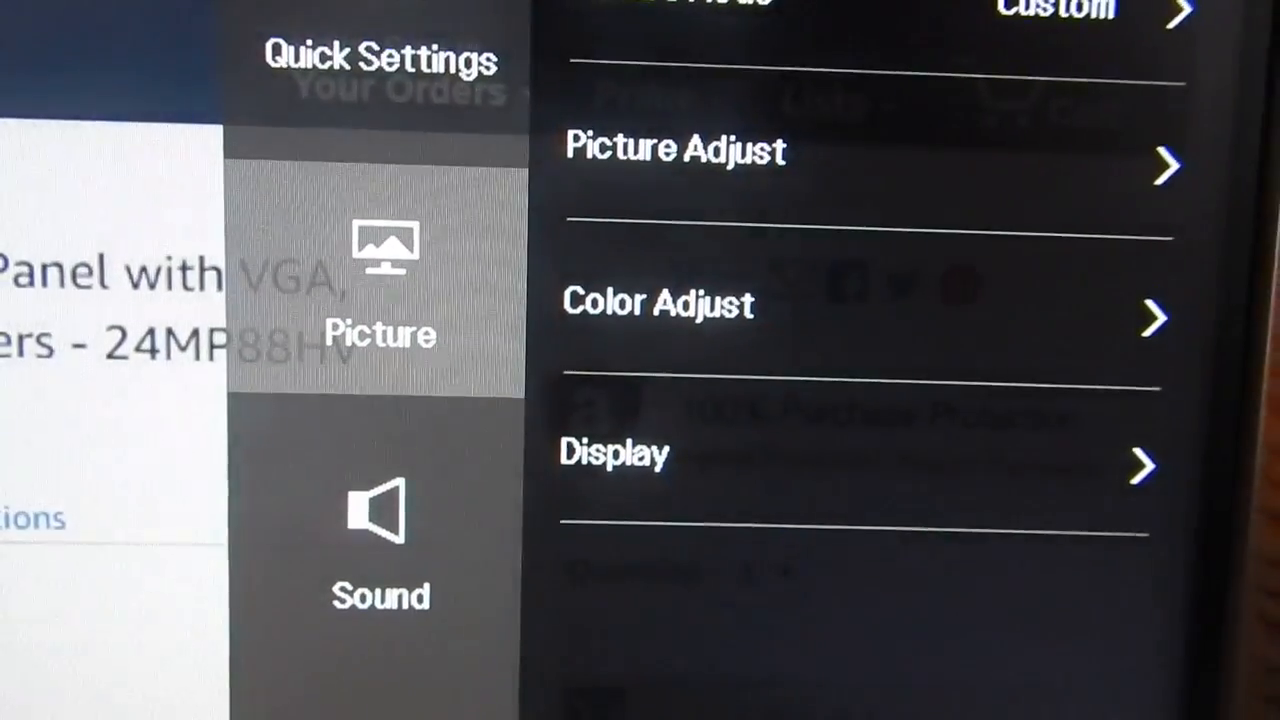
Switch the OSD menu to Sound, showing Maxx Audio on and Midnight Mode off
click(380, 540)
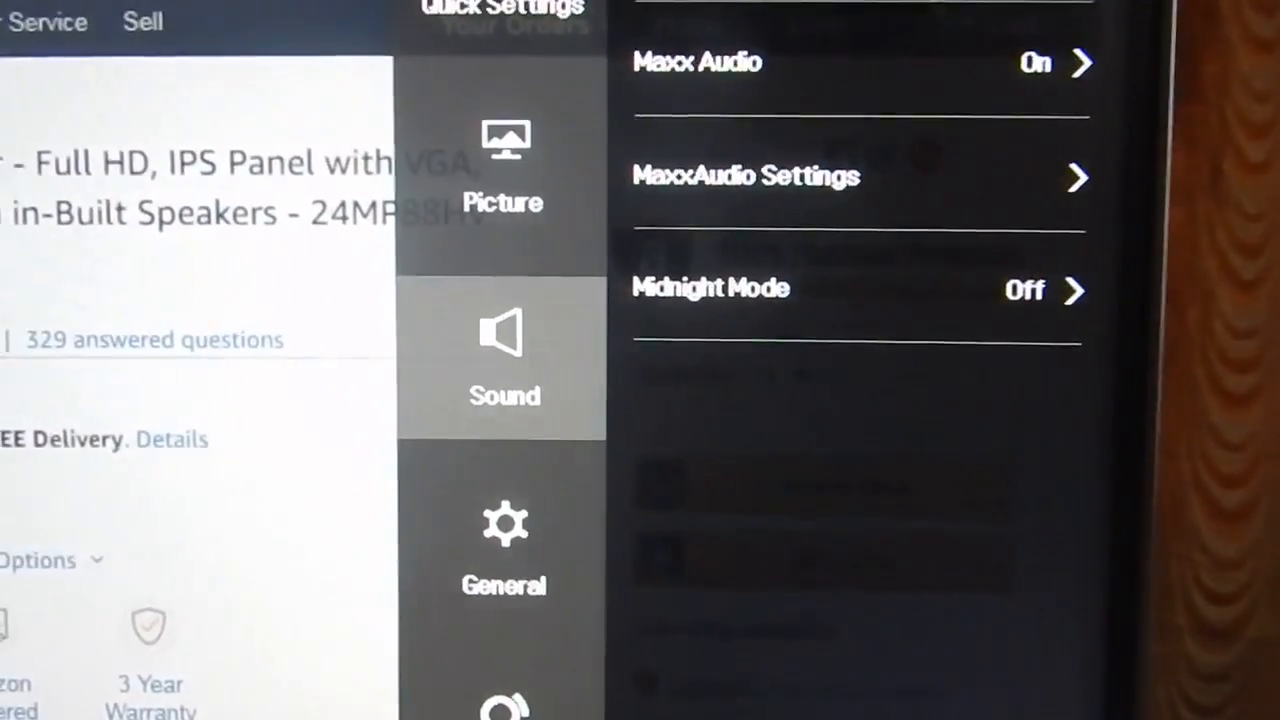
click(504, 540)
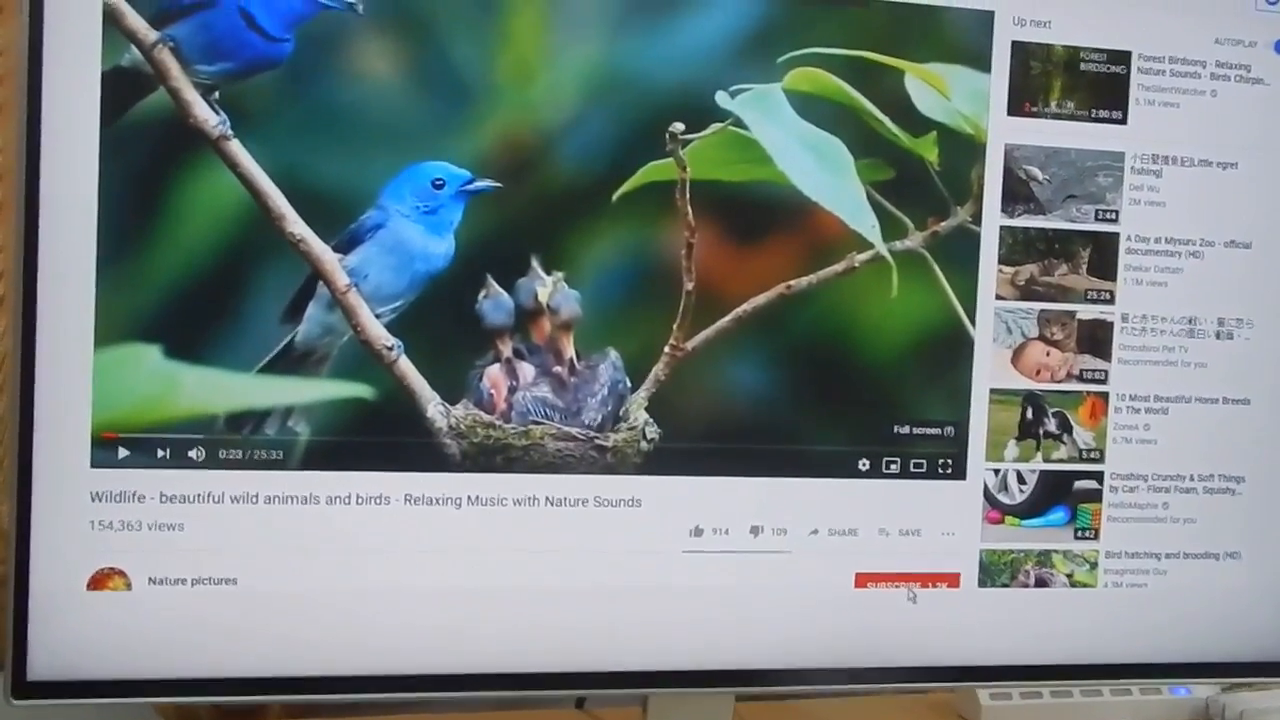
click(941, 463)
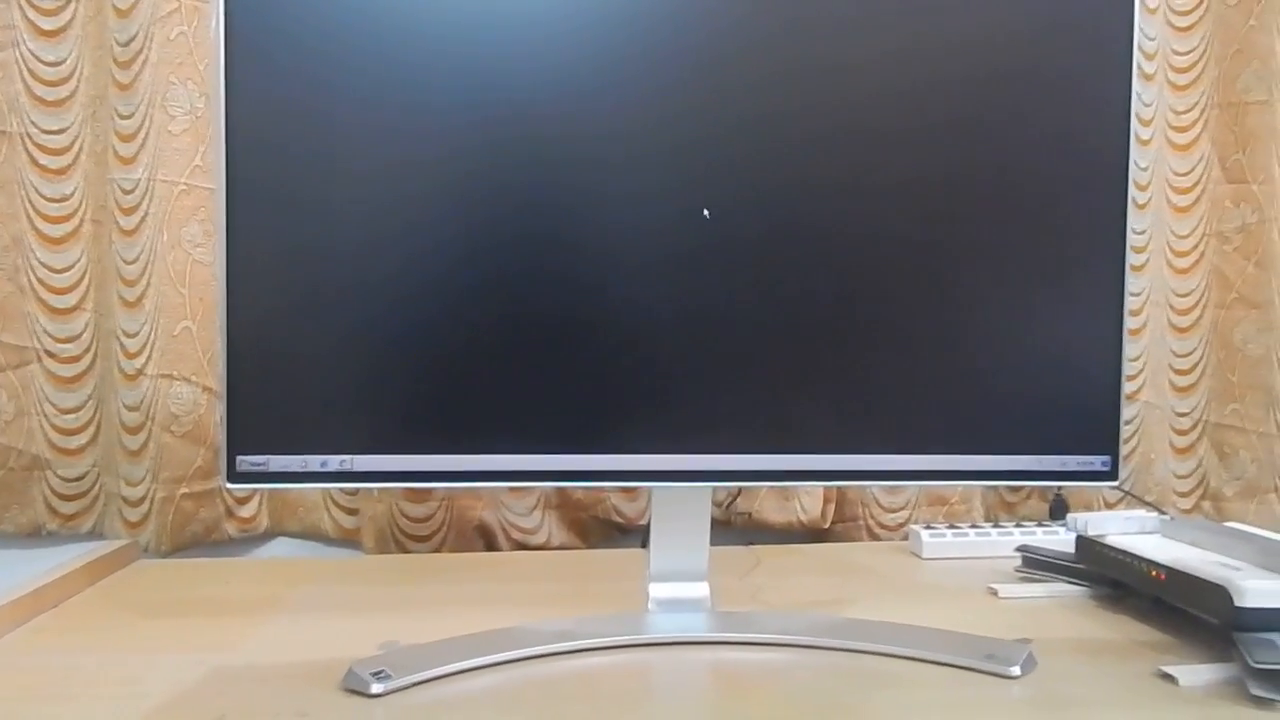
Make the desktop icons visible again via the desktop's View > Show desktop icons
right_click(700, 212)
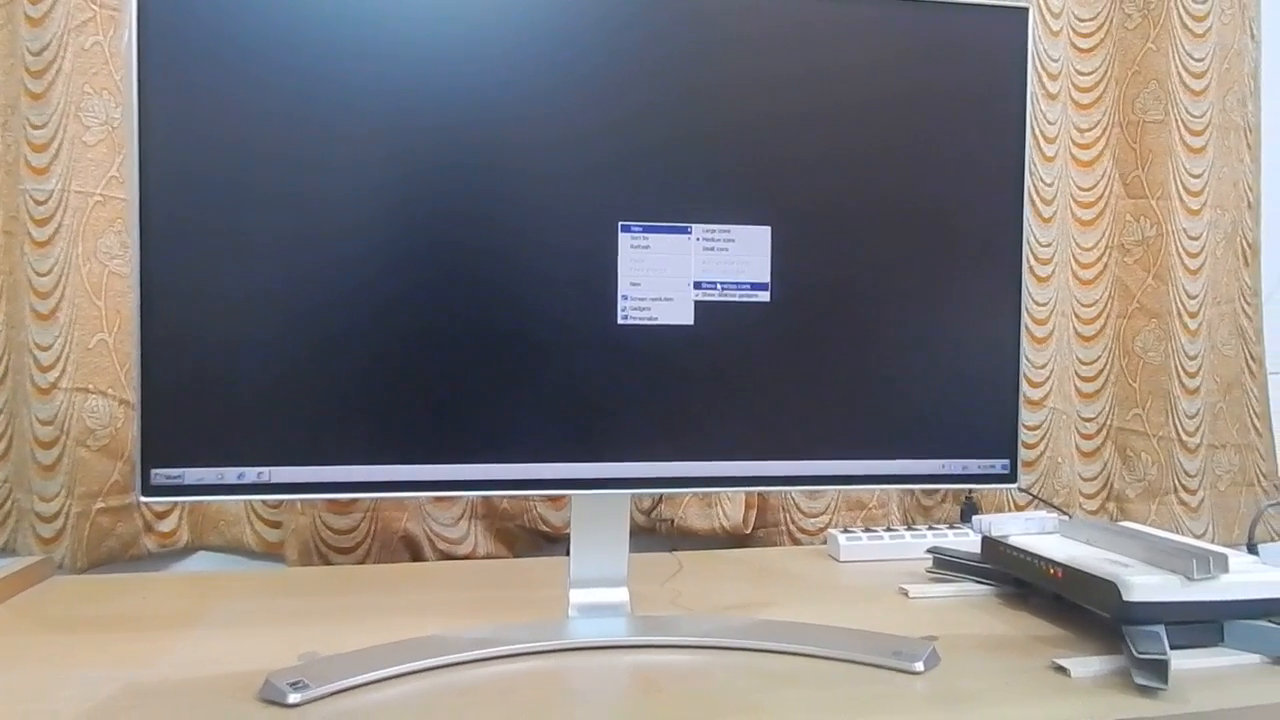
click(718, 294)
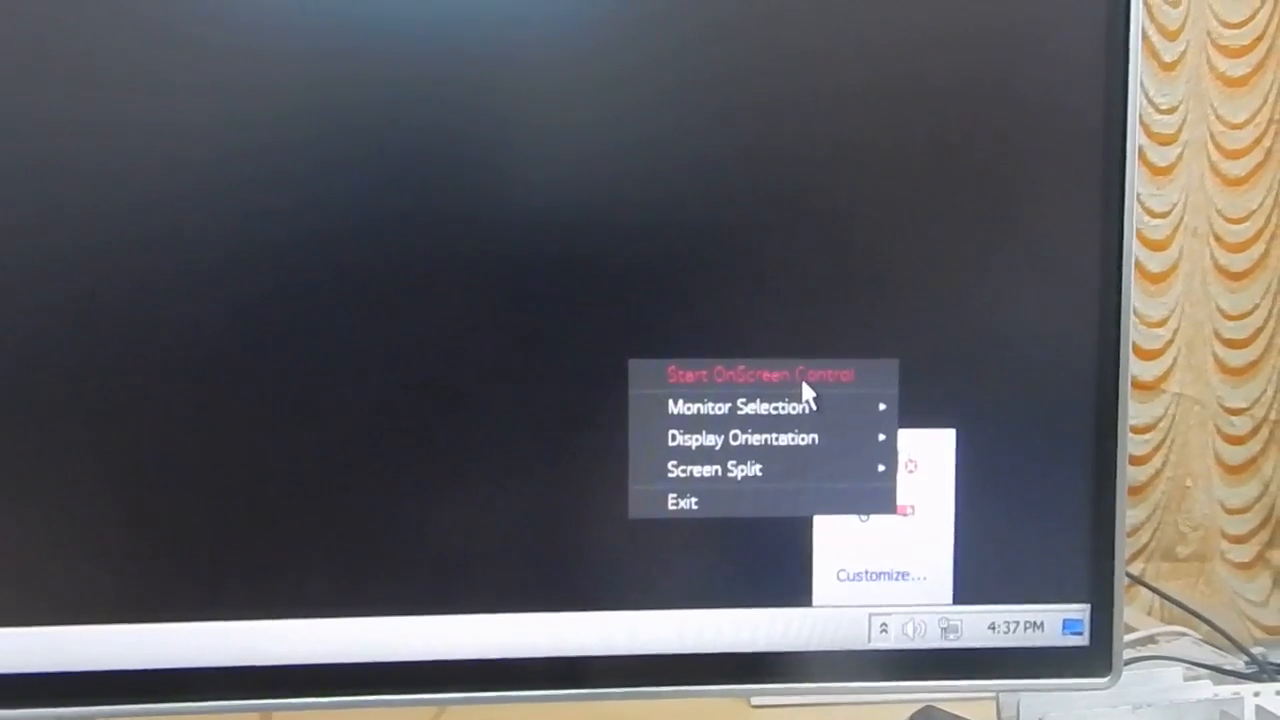
Start OnScreen Control, choose the four-column screen split layout, then close the app
click(714, 468)
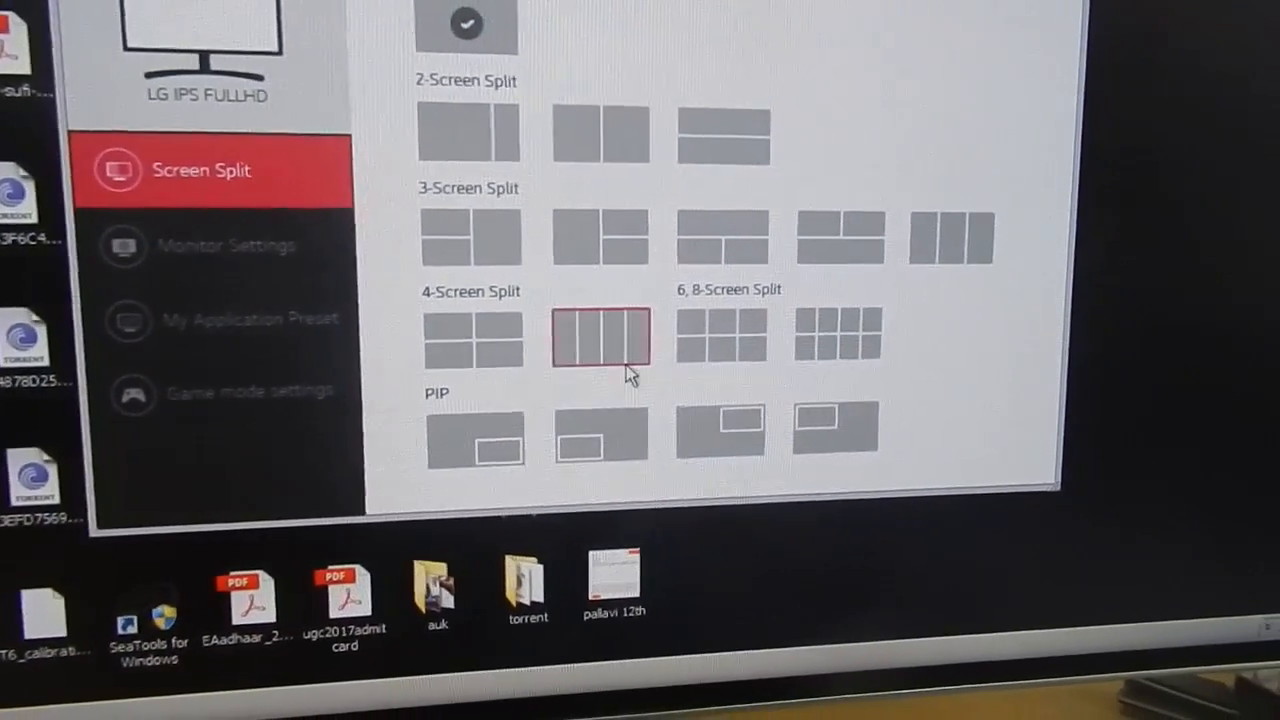
click(227, 245)
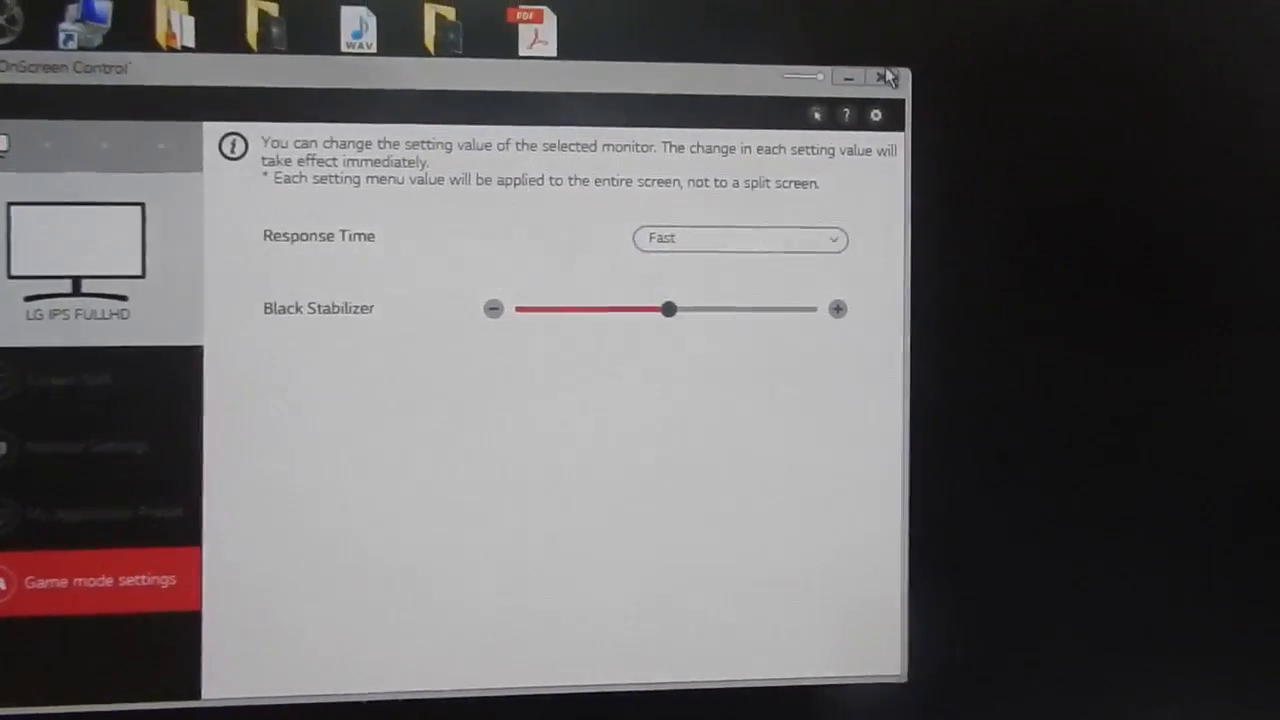
click(884, 77)
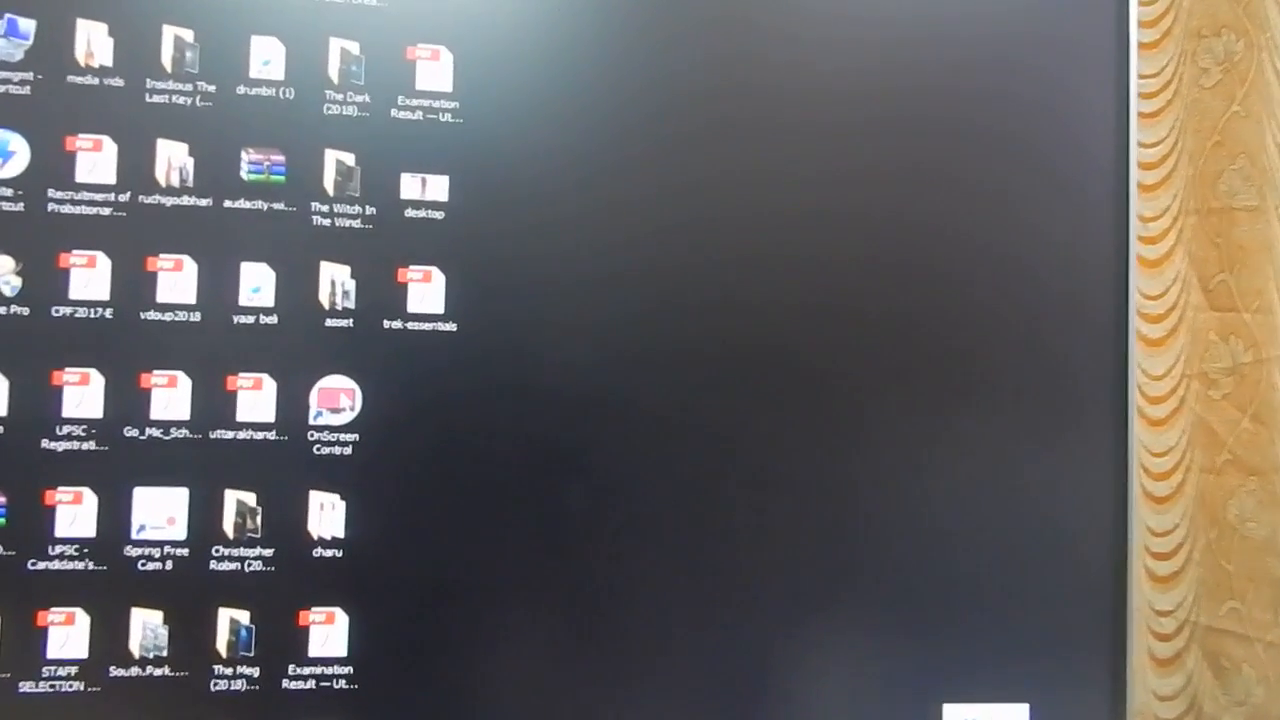